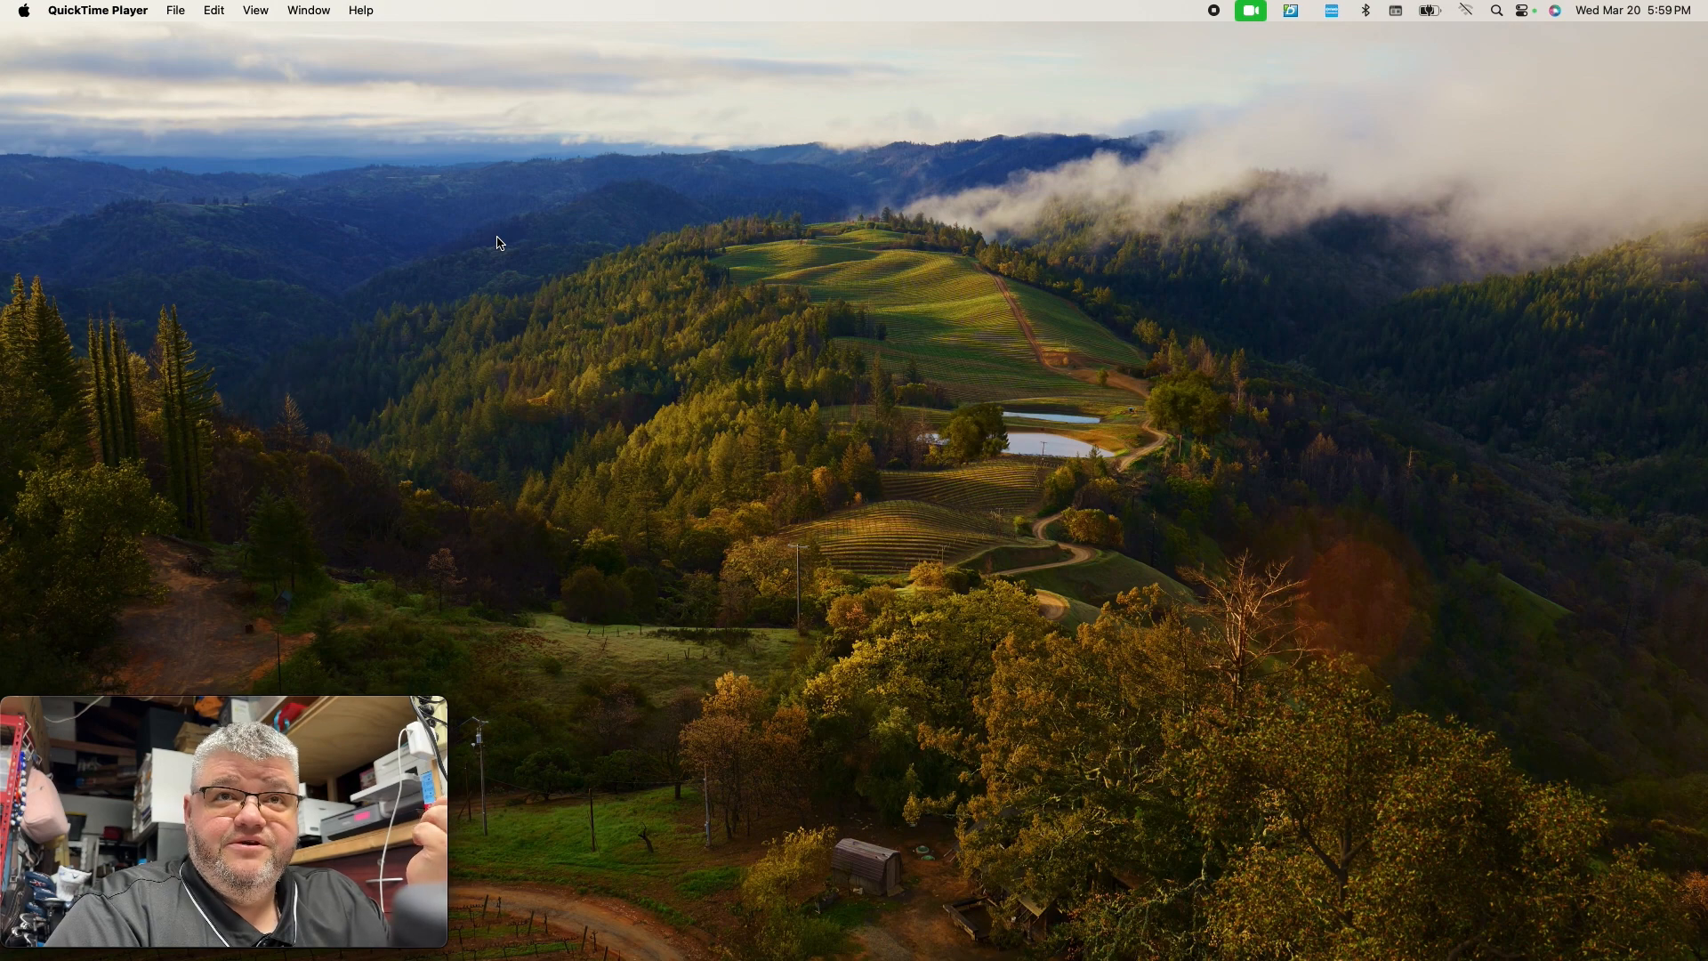
pyautogui.moveTo(607, 286)
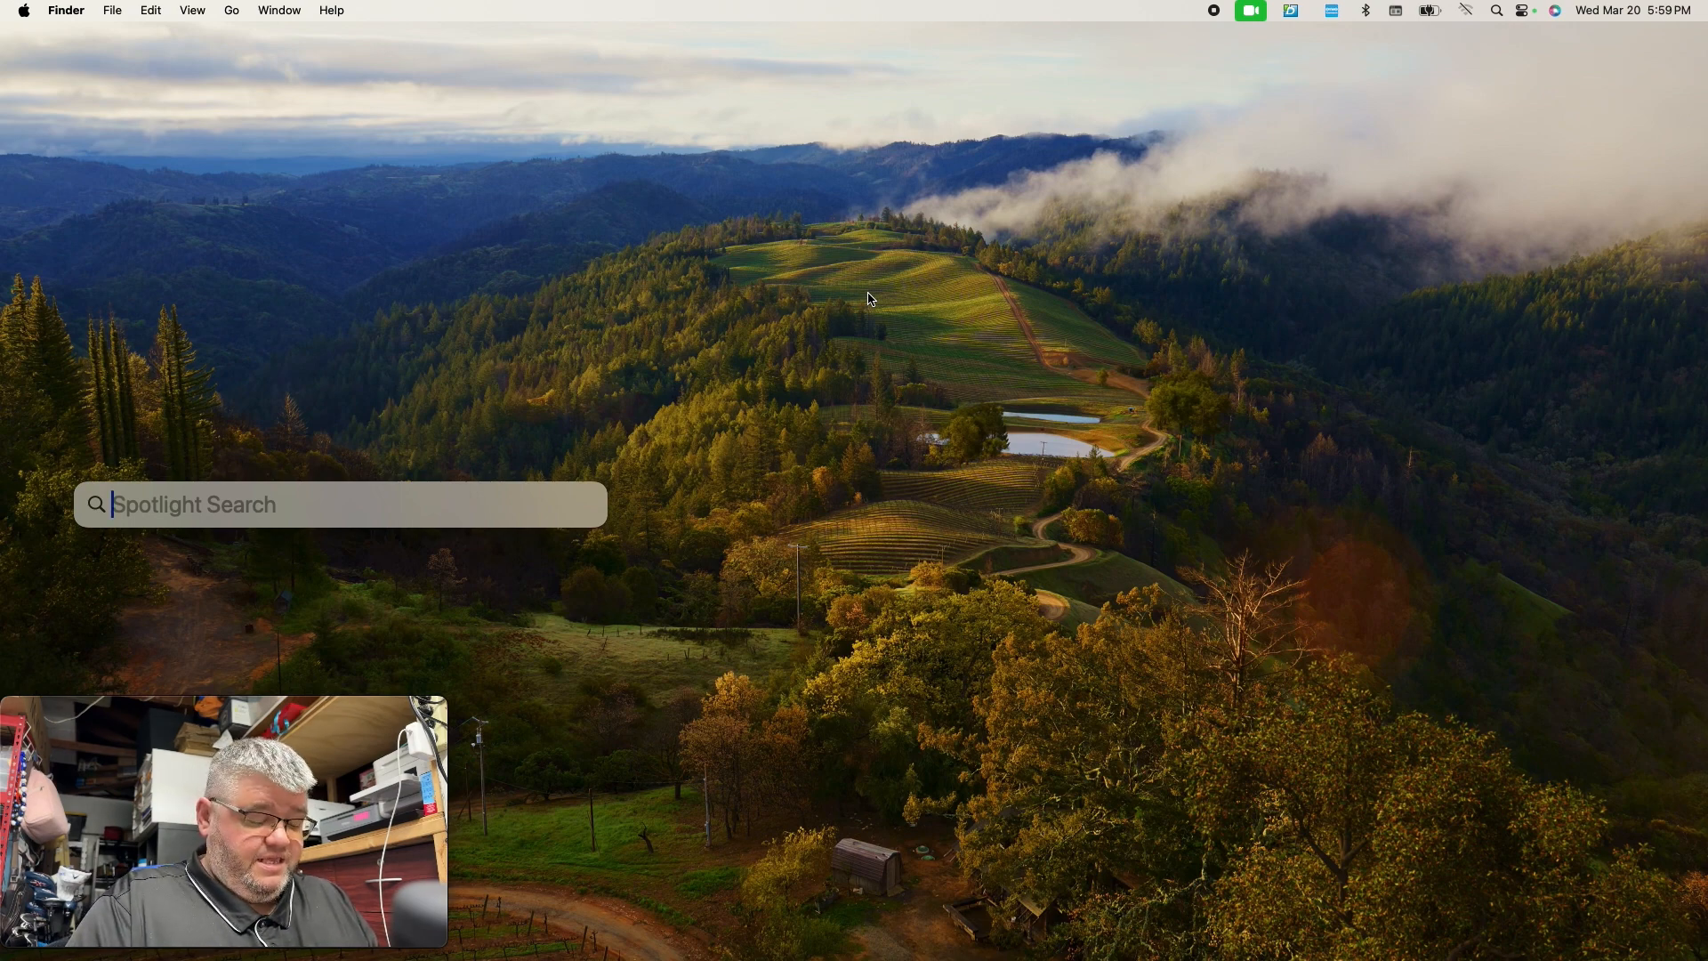
# Launch Image Capture to browse the iPhone's 3,056 media items
pyautogui.press('escape')
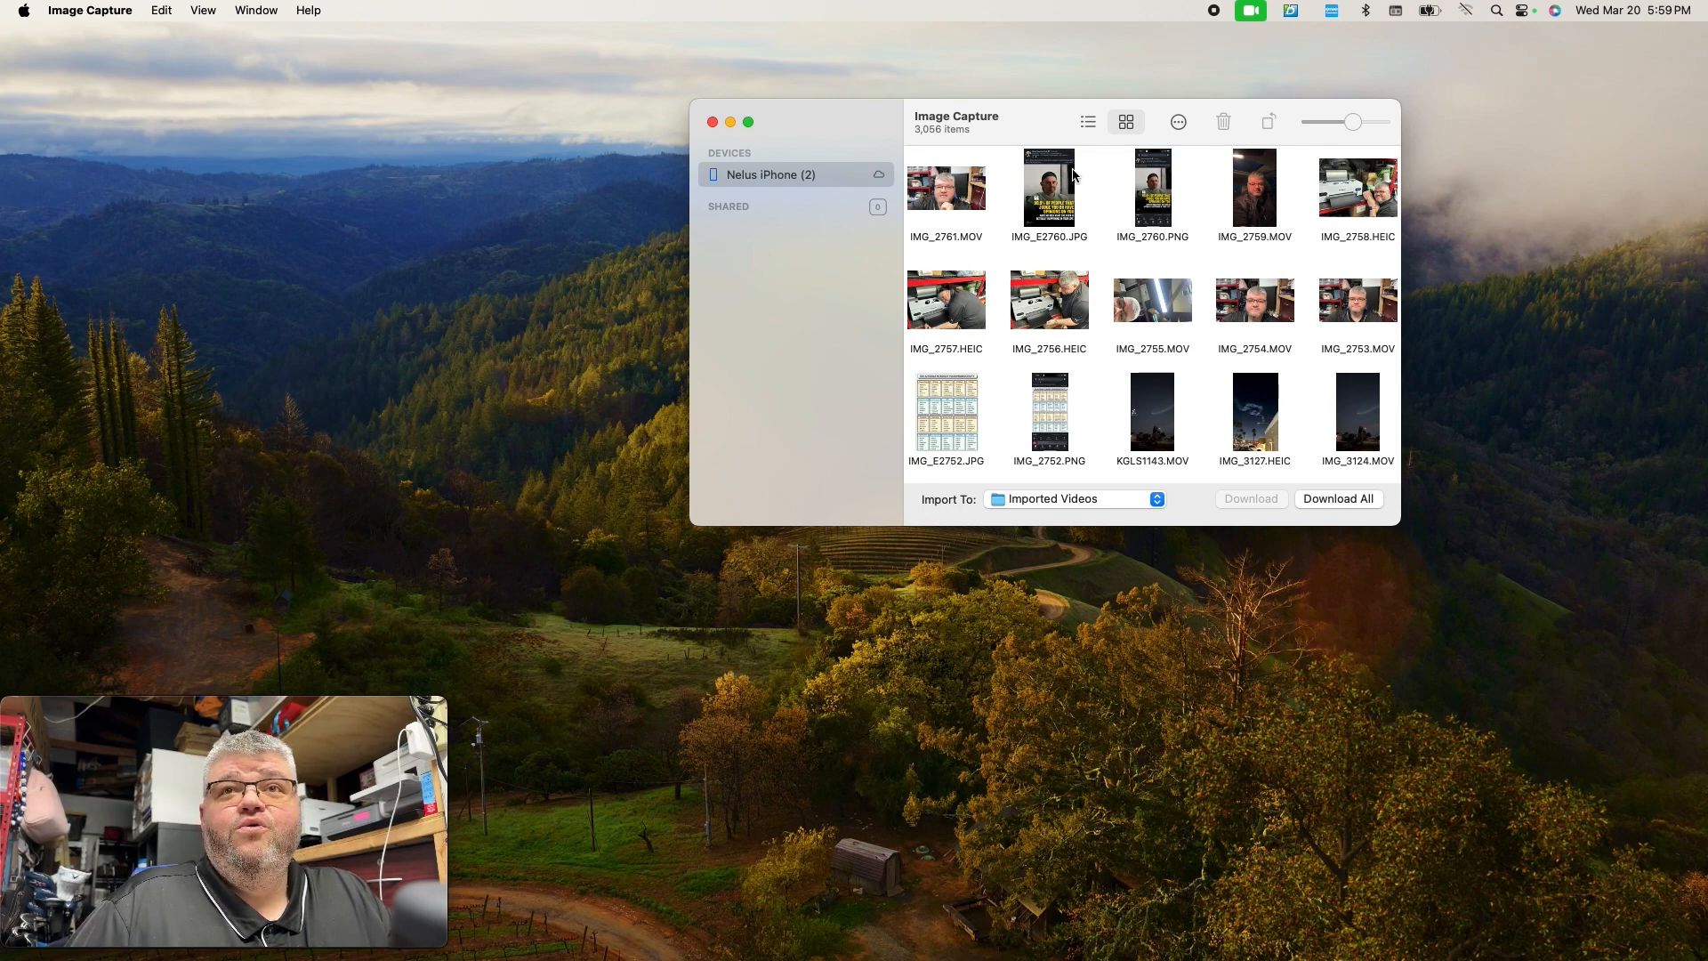
pyautogui.moveTo(1336, 436)
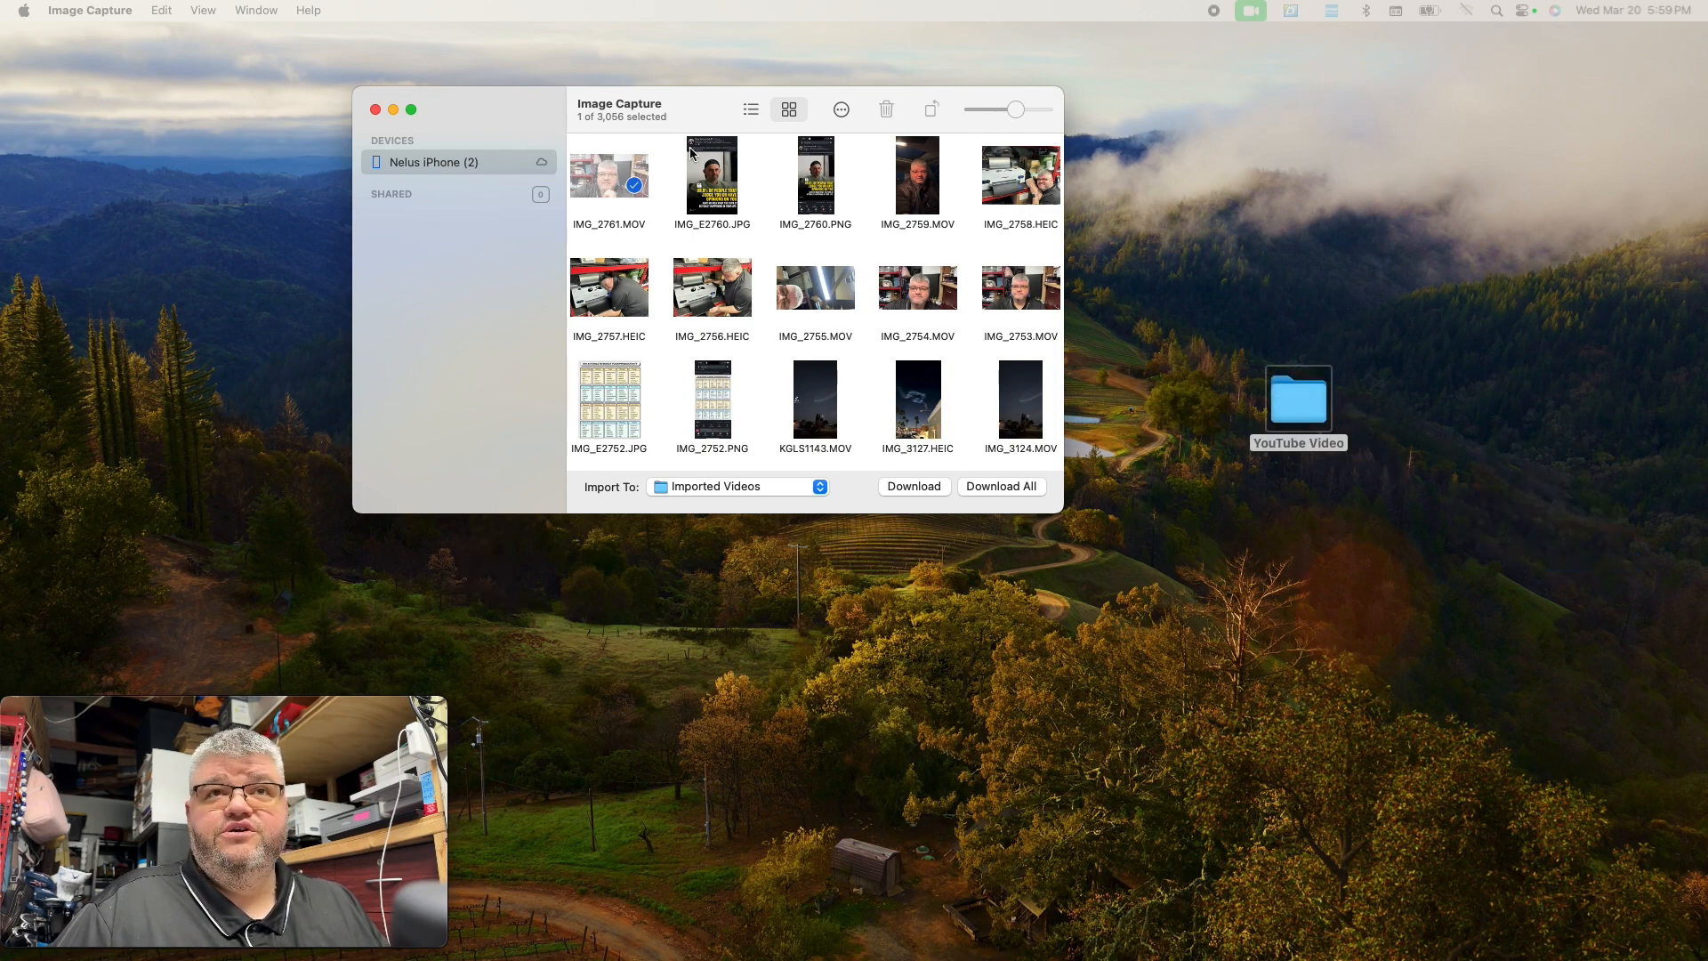
pyautogui.moveTo(1315, 439)
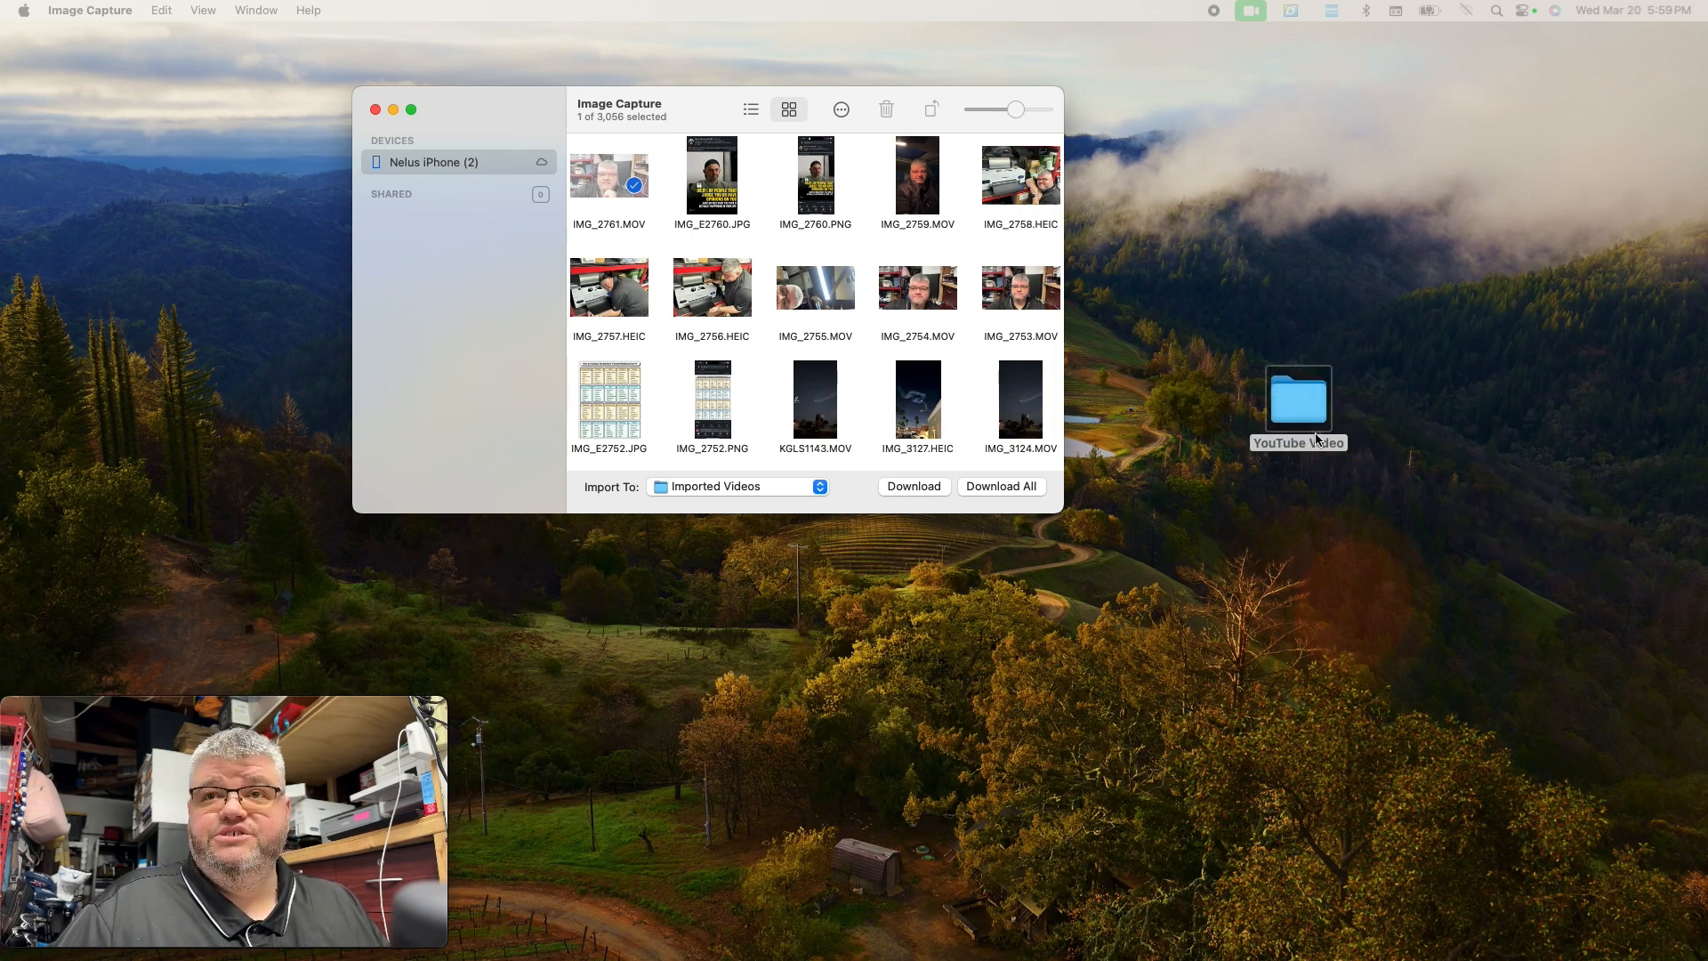
# Move the YouTube Video folder slightly up-left and mark IMG_2761.MOV in Image Capture
pyautogui.moveTo(1297, 399); pyautogui.dragTo(1261, 352)
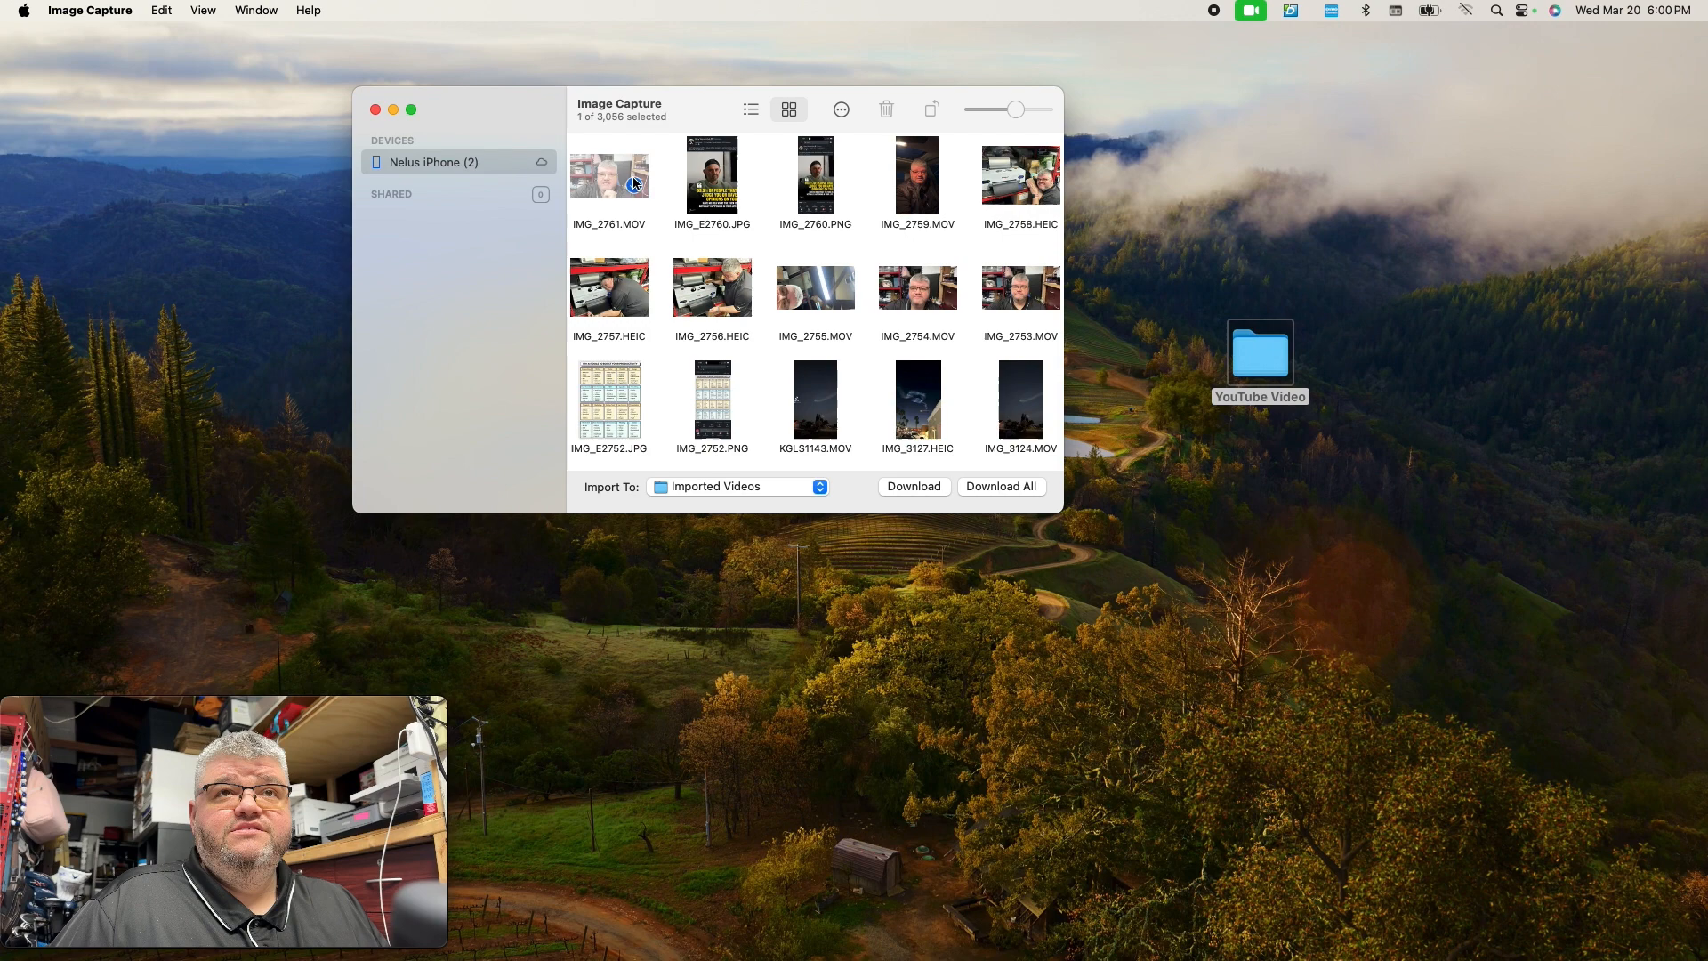
pyautogui.click(608, 174)
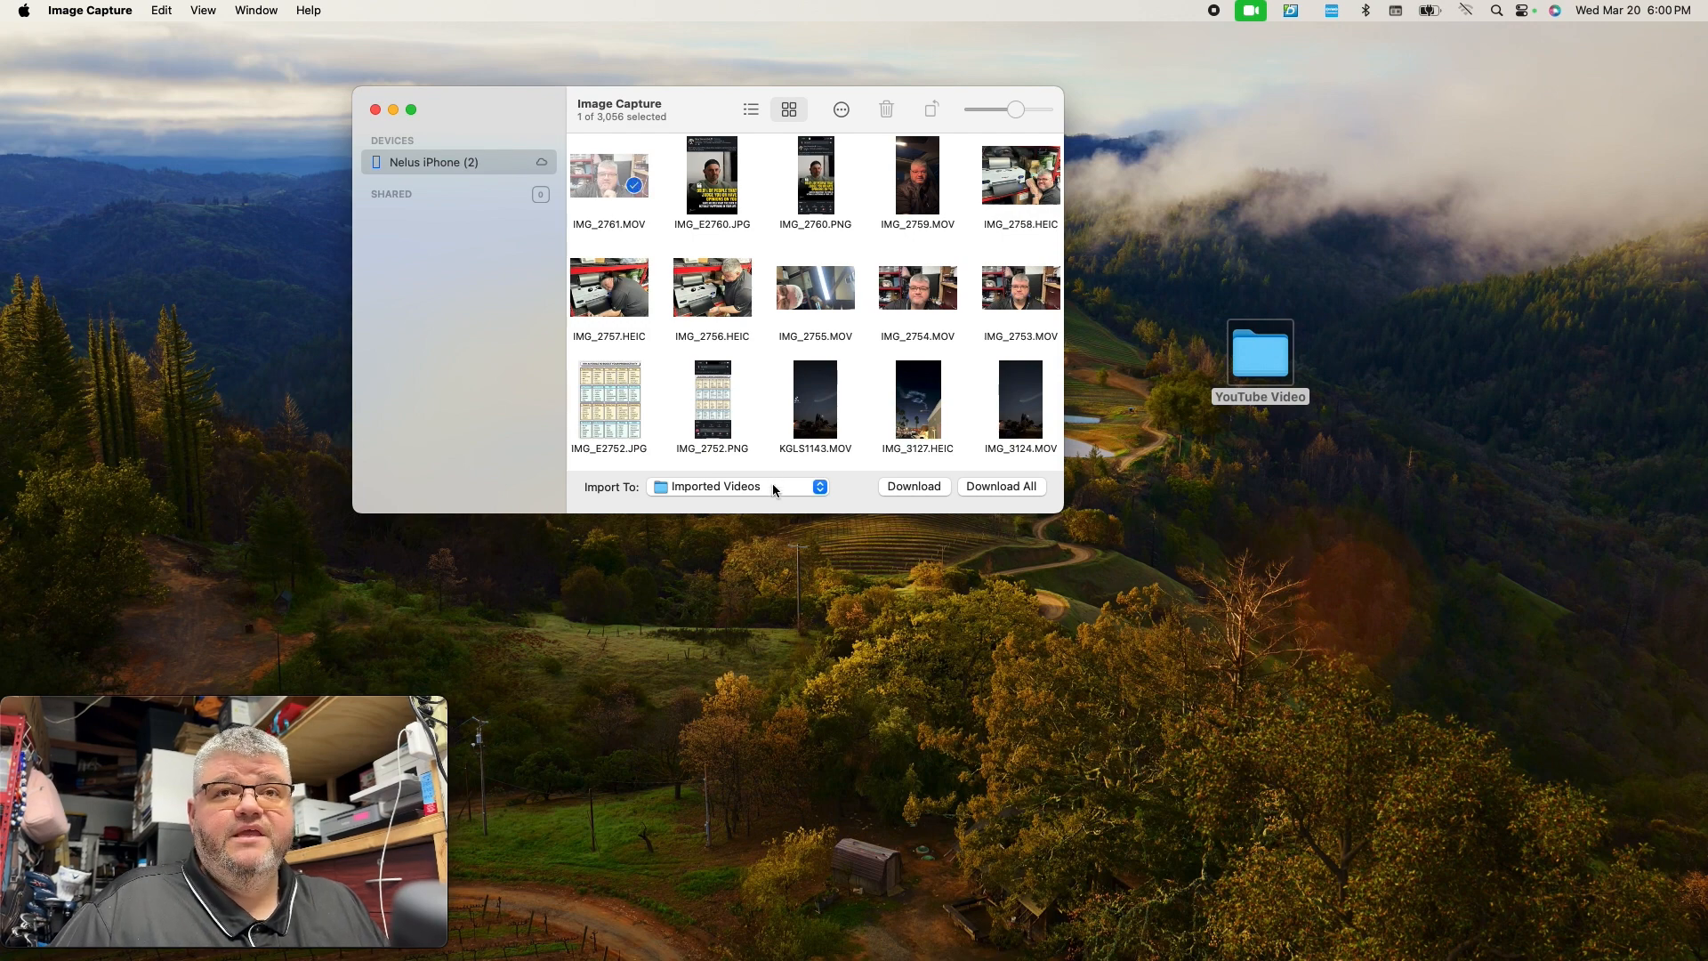
# Set the Import To destination to the YouTube Video folder on the Desktop
pyautogui.click(737, 485)
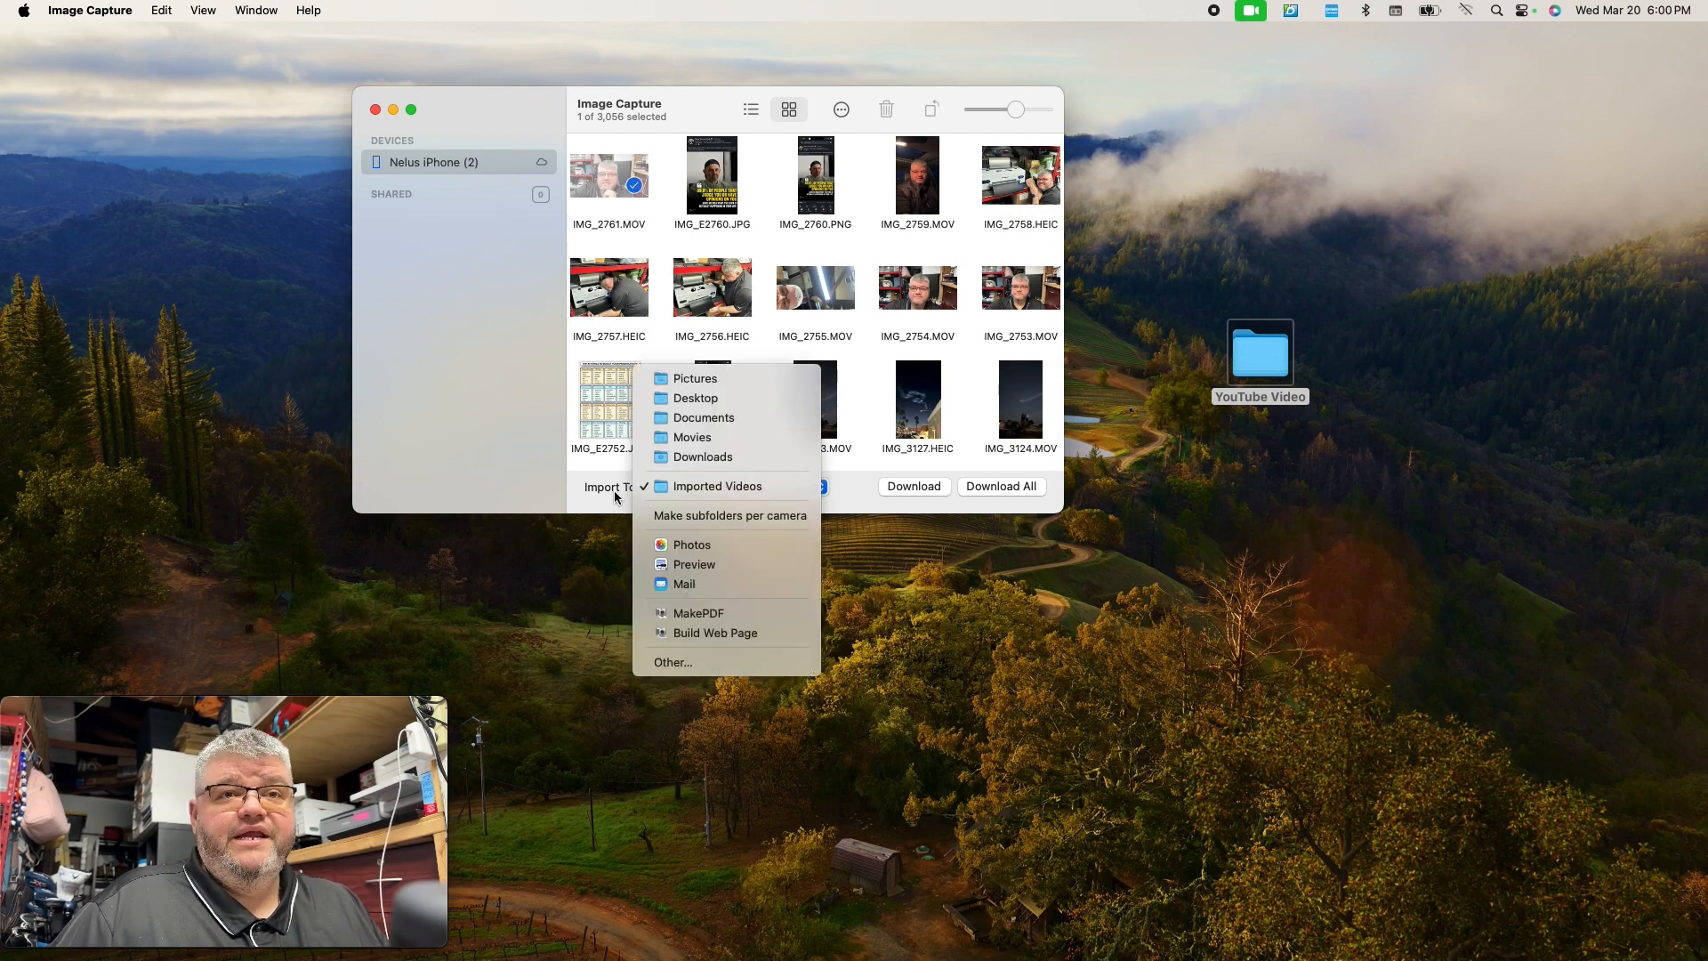
pyautogui.moveTo(725, 457)
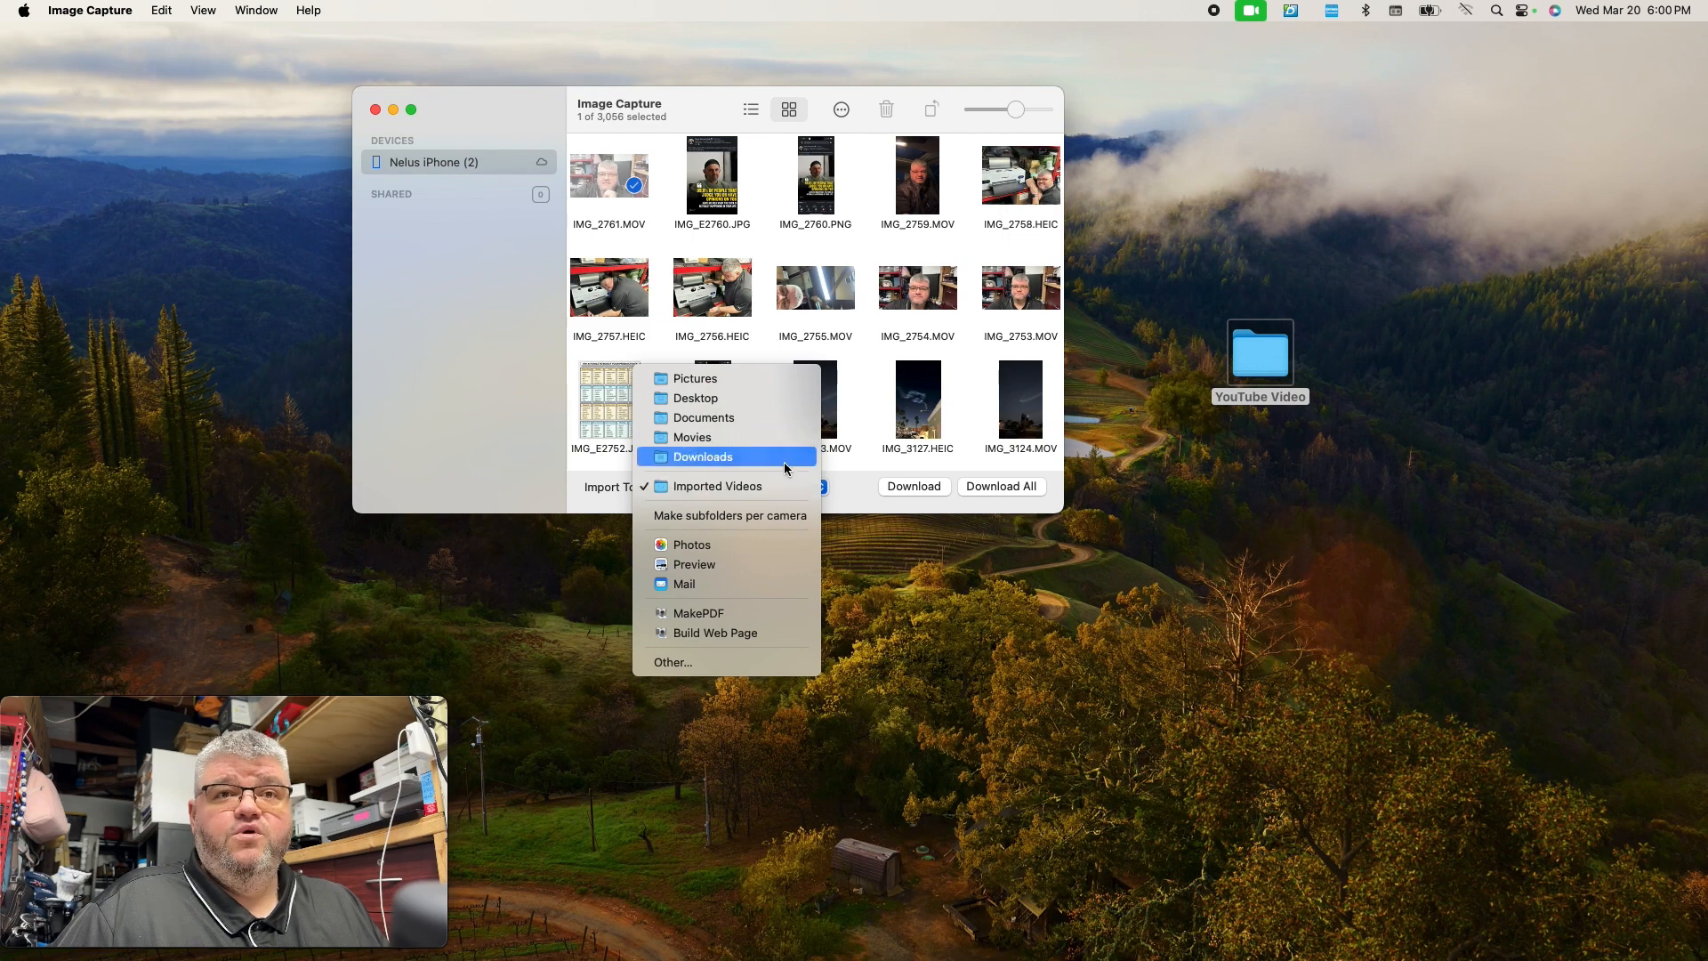
pyautogui.click(672, 662)
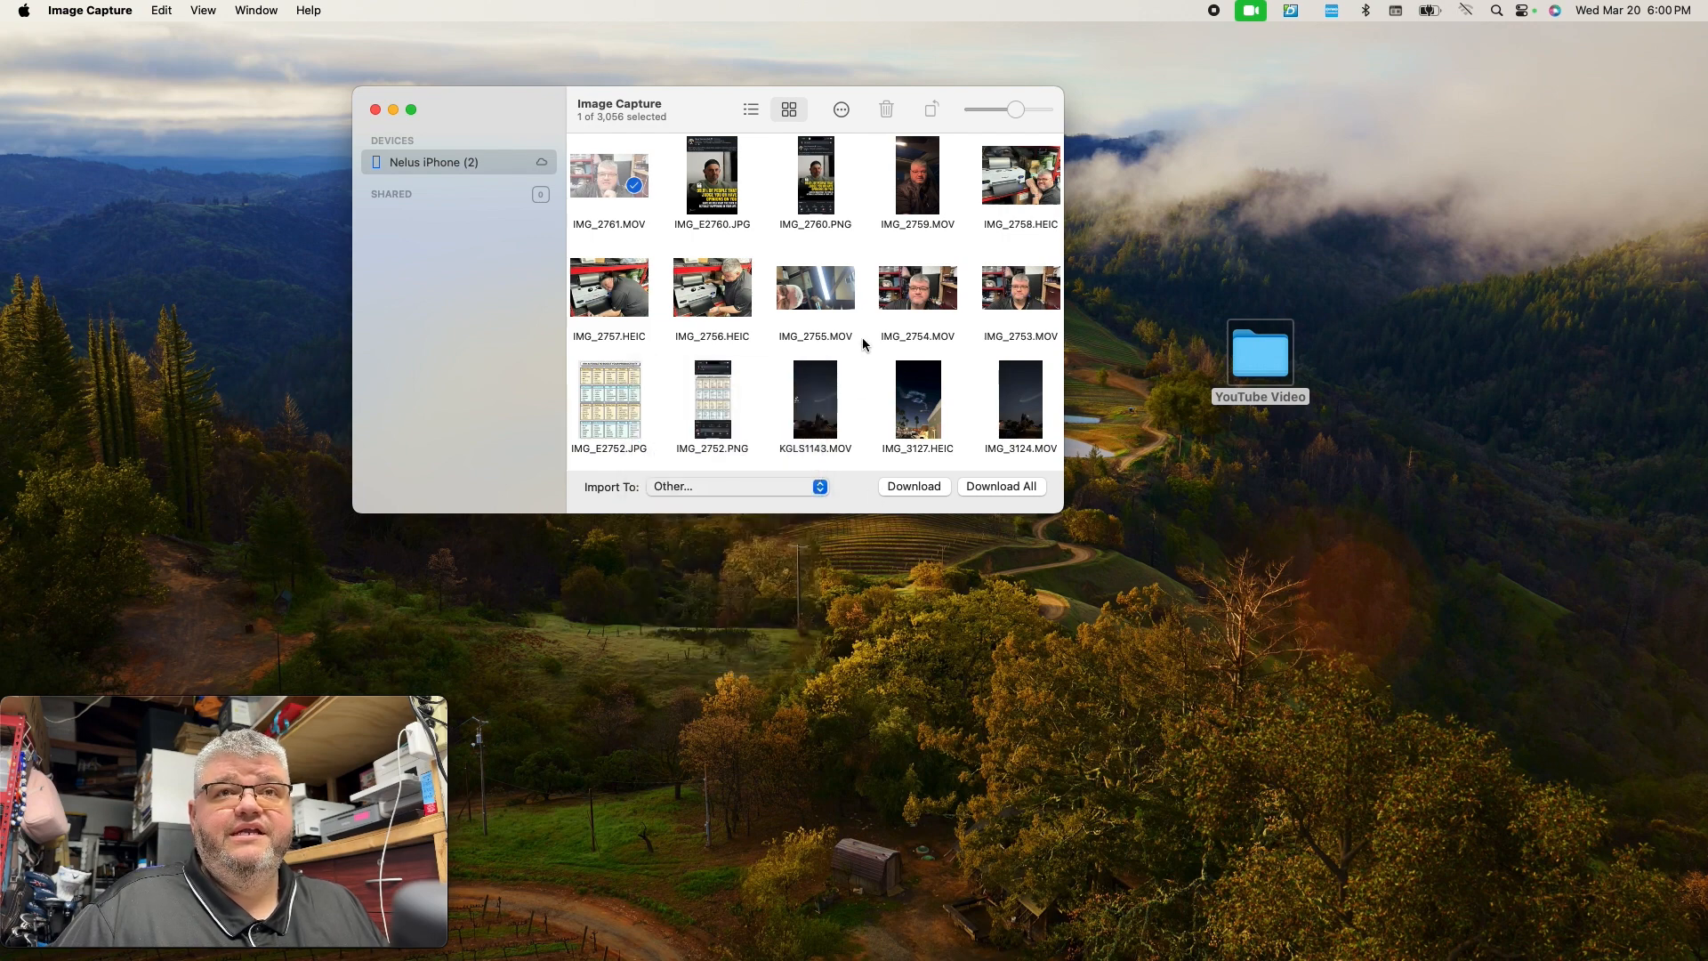
pyautogui.click(736, 486)
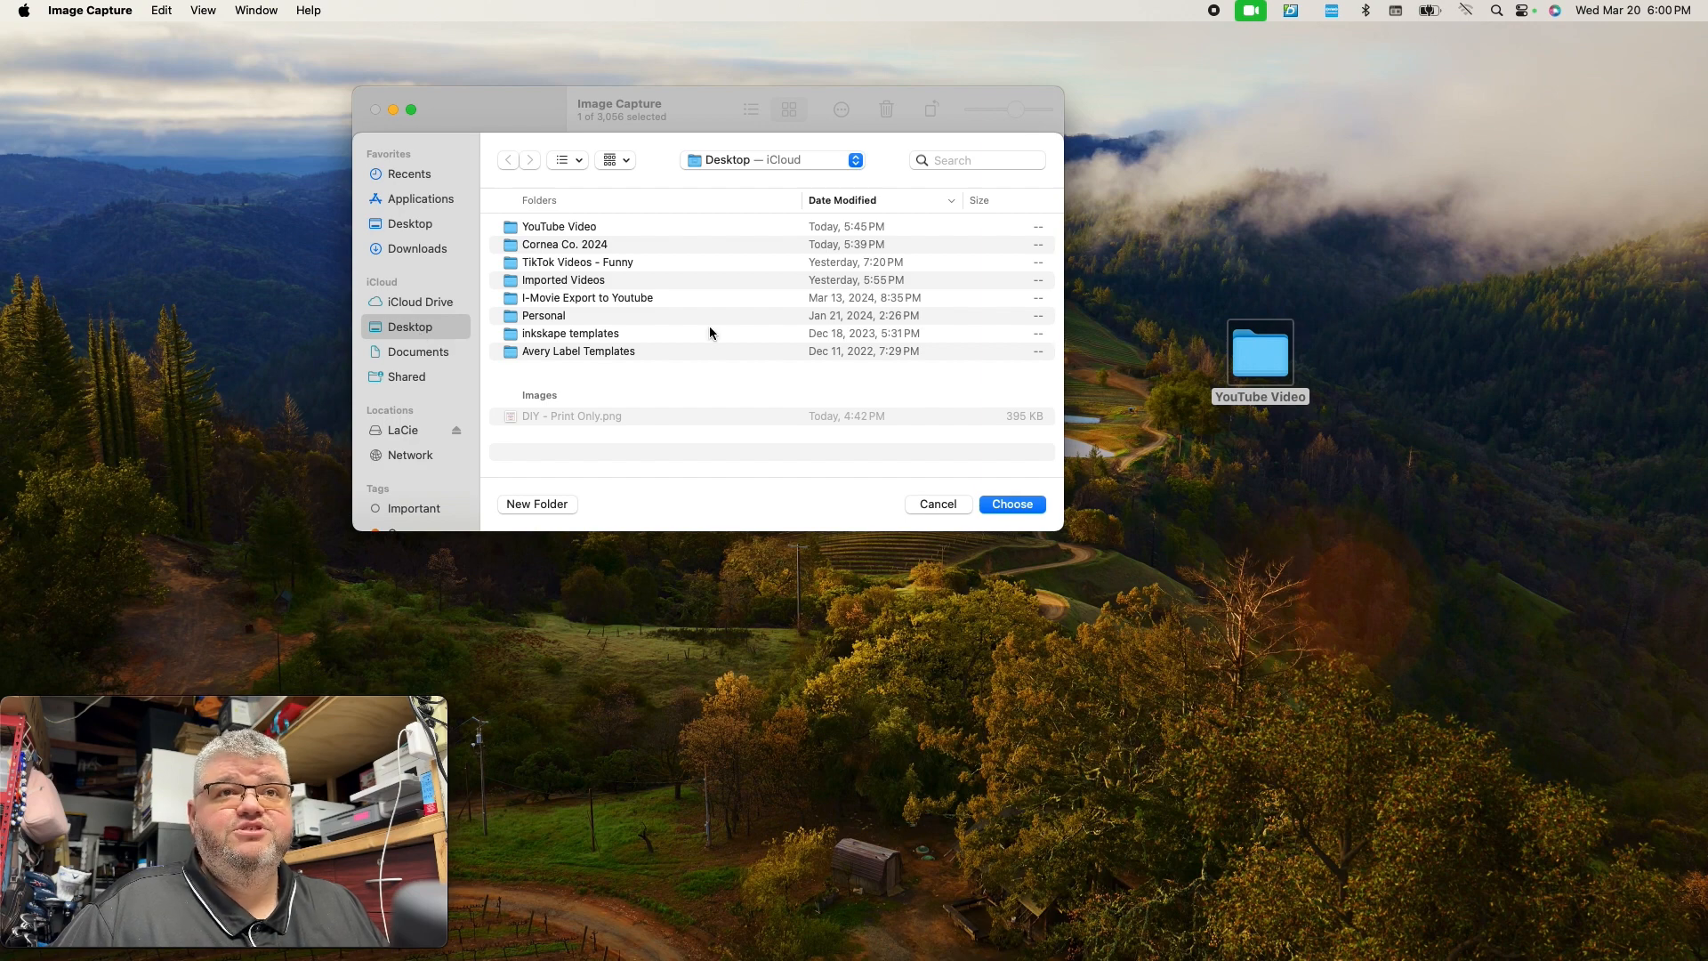
pyautogui.moveTo(591, 283)
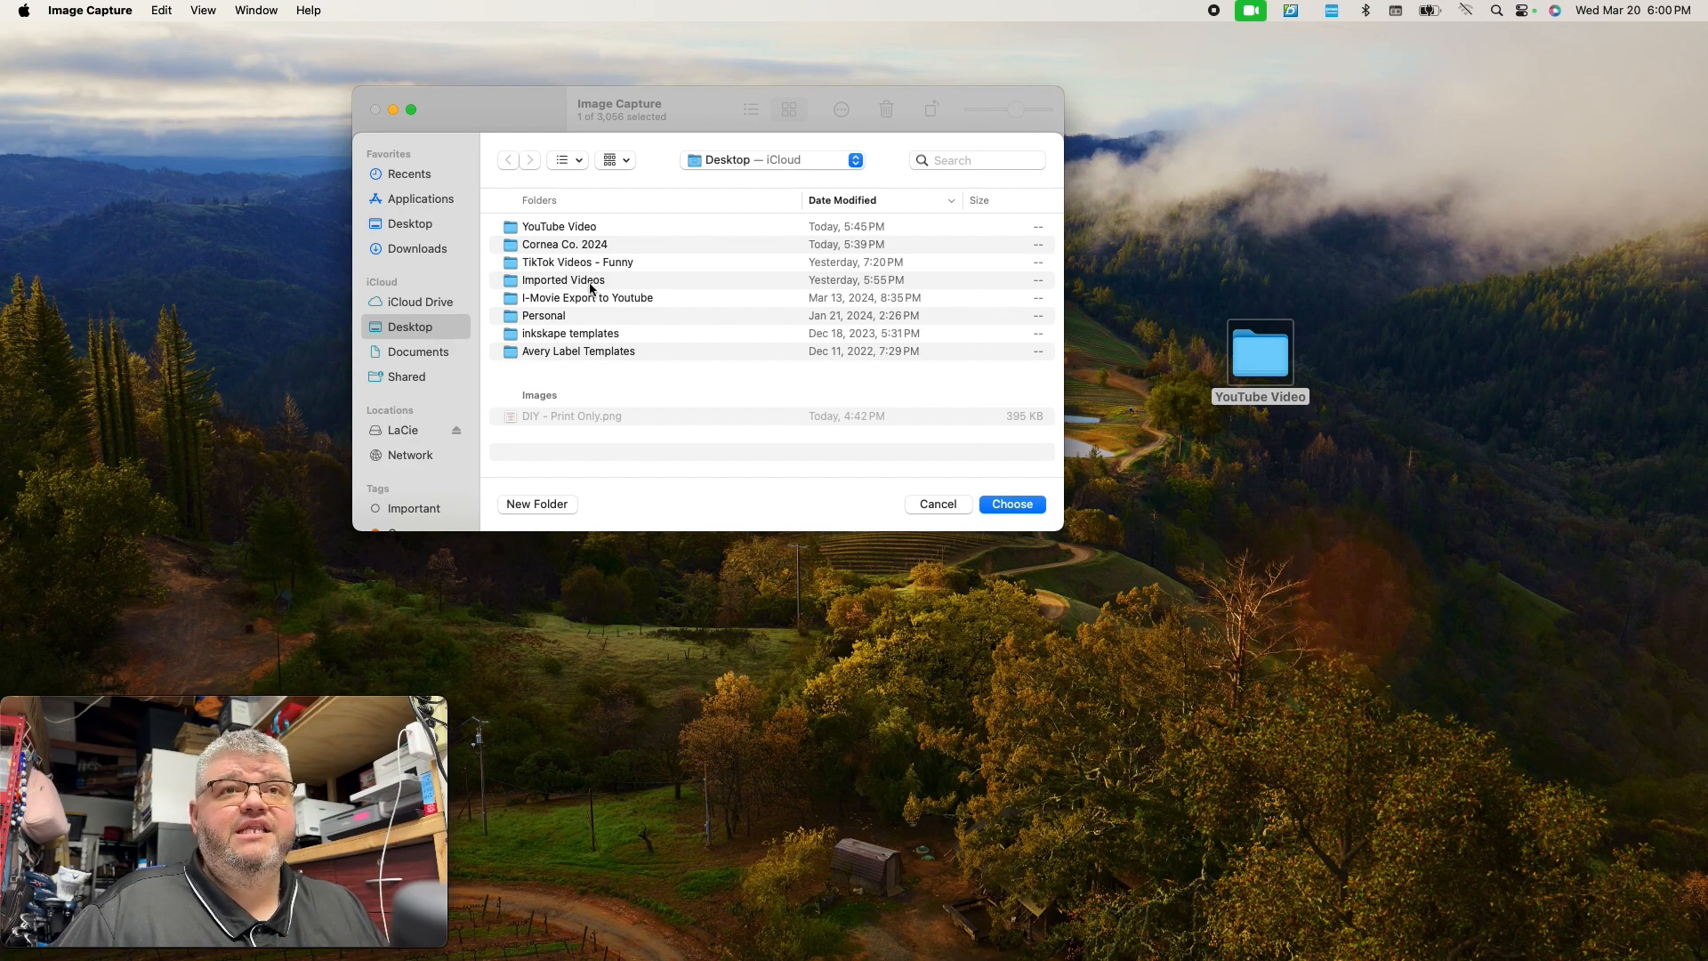
pyautogui.click(559, 227)
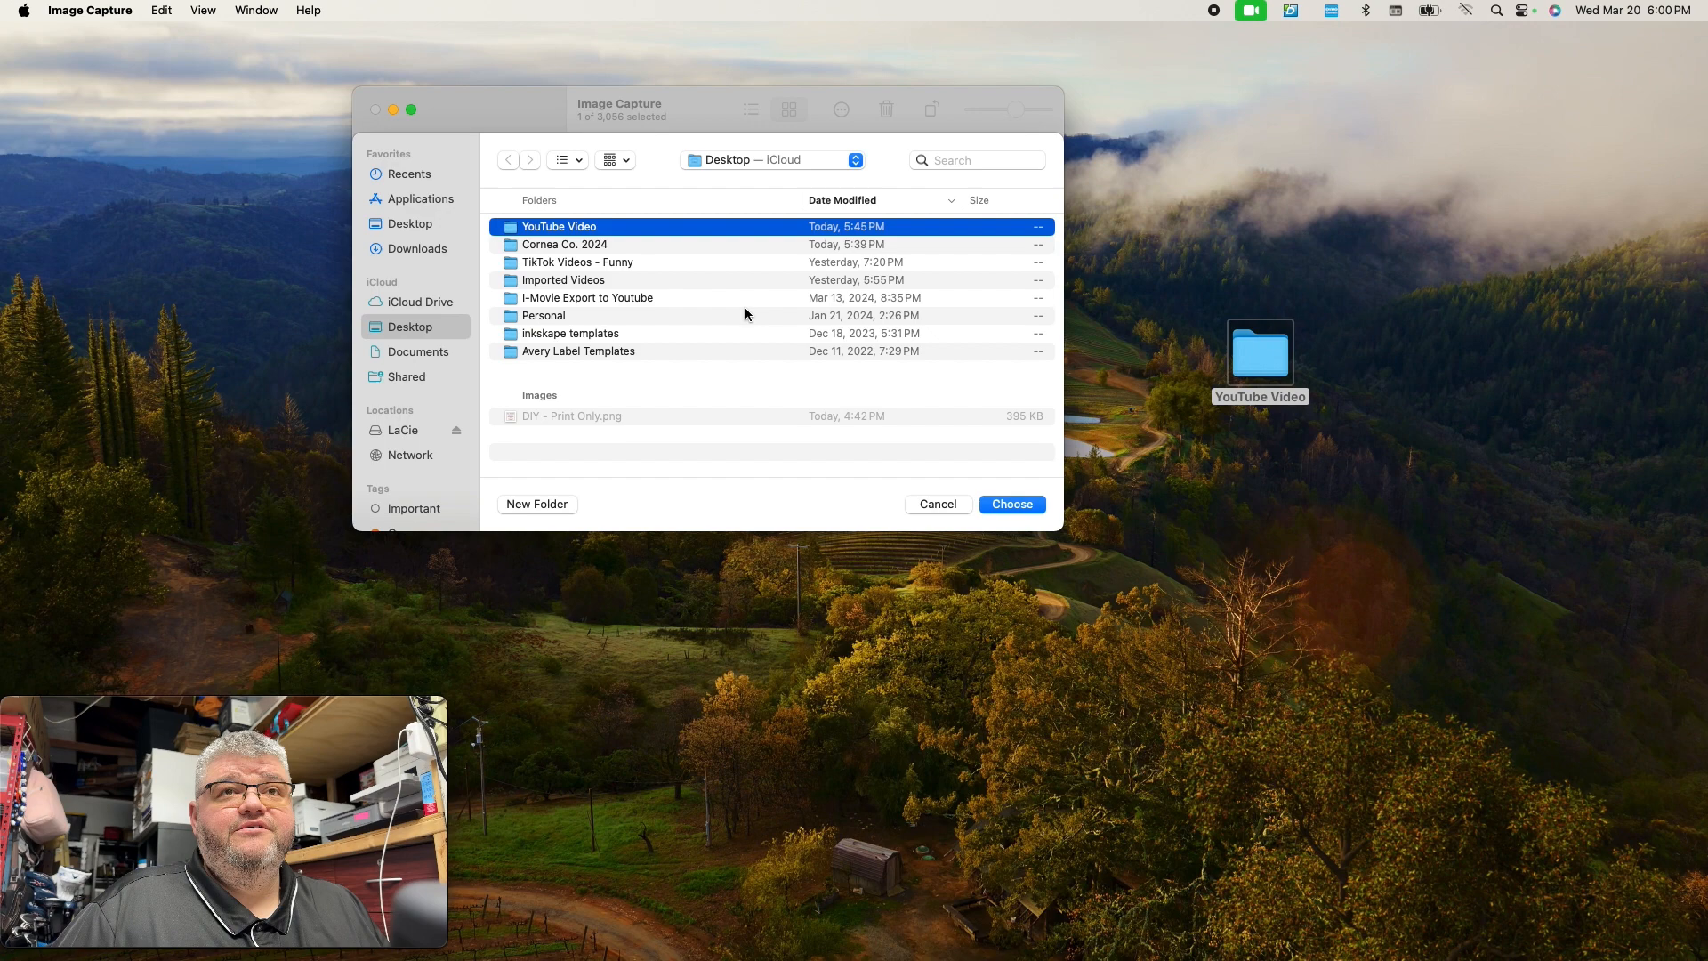
pyautogui.click(1009, 503)
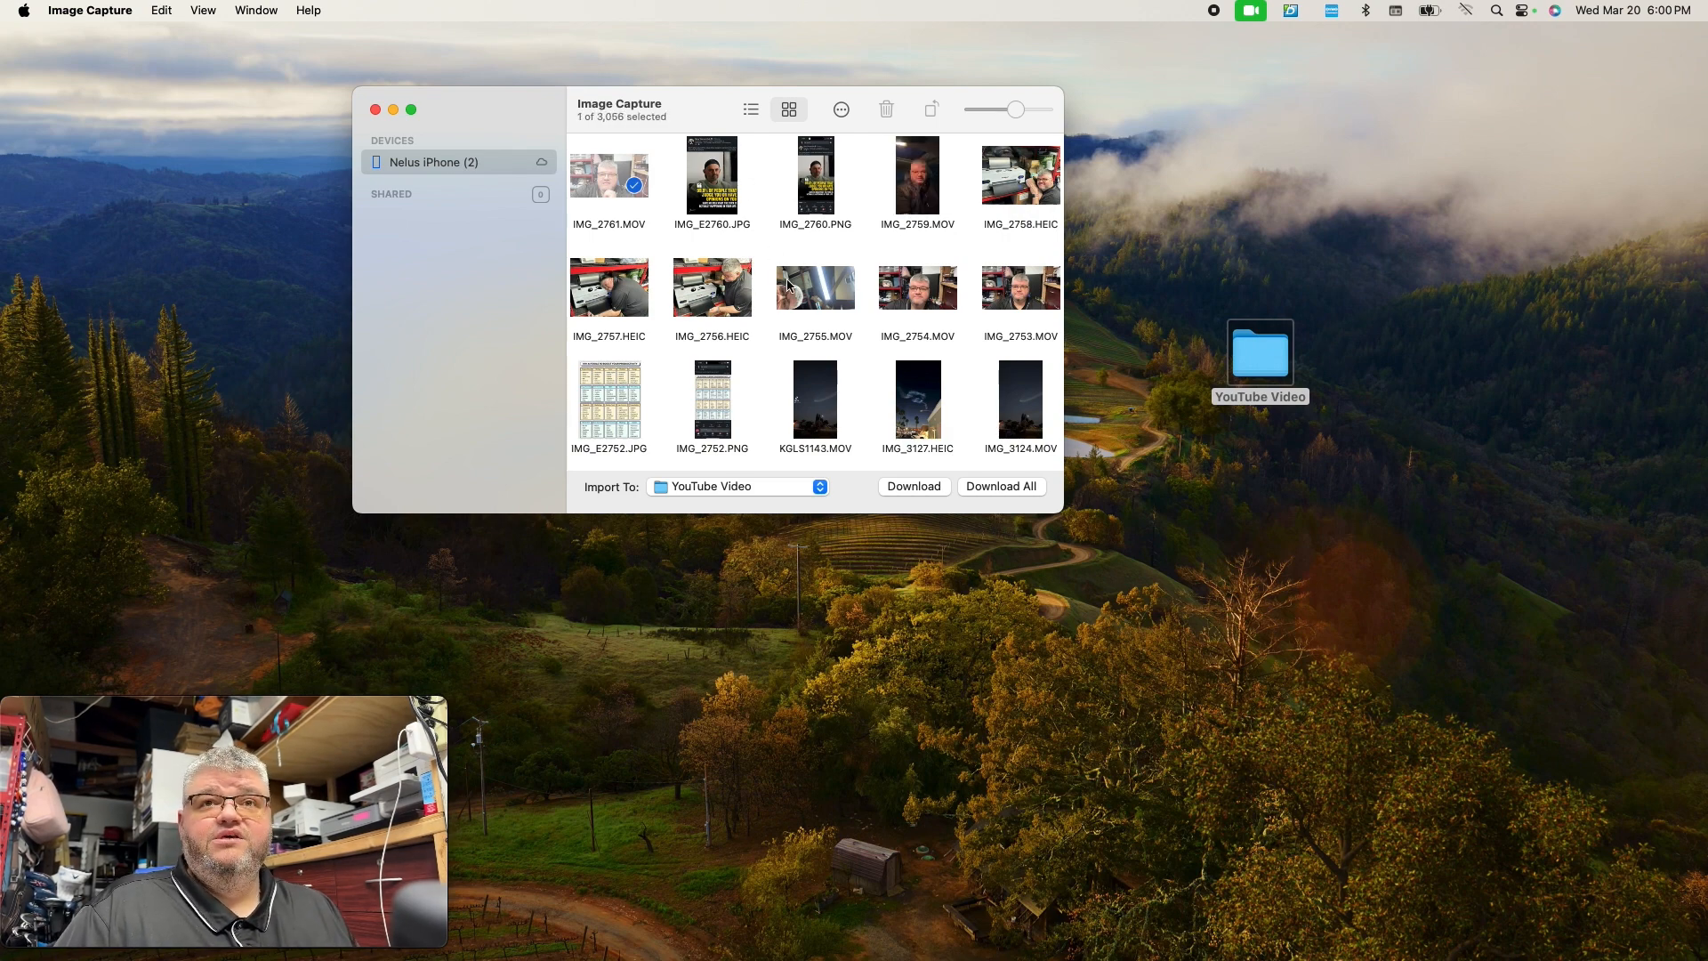
pyautogui.moveTo(825, 312)
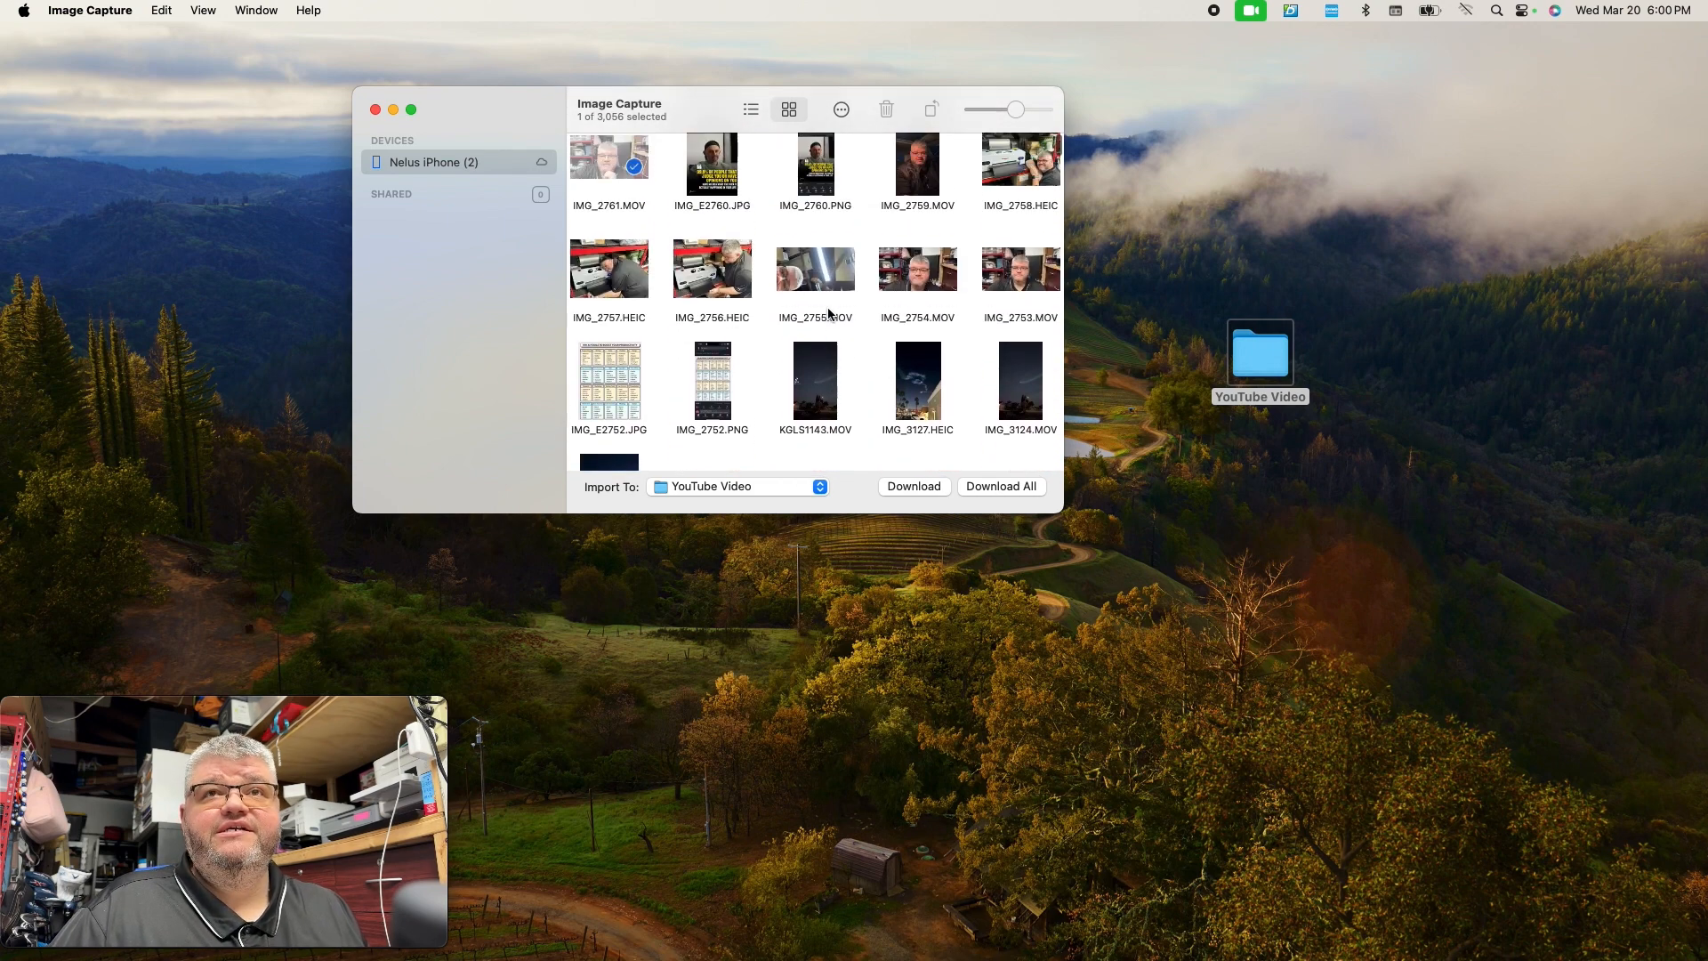
# Download IMG_2761.MOV (about 537 MB), then open the YouTube Video folder to confirm it
pyautogui.scroll(-3)
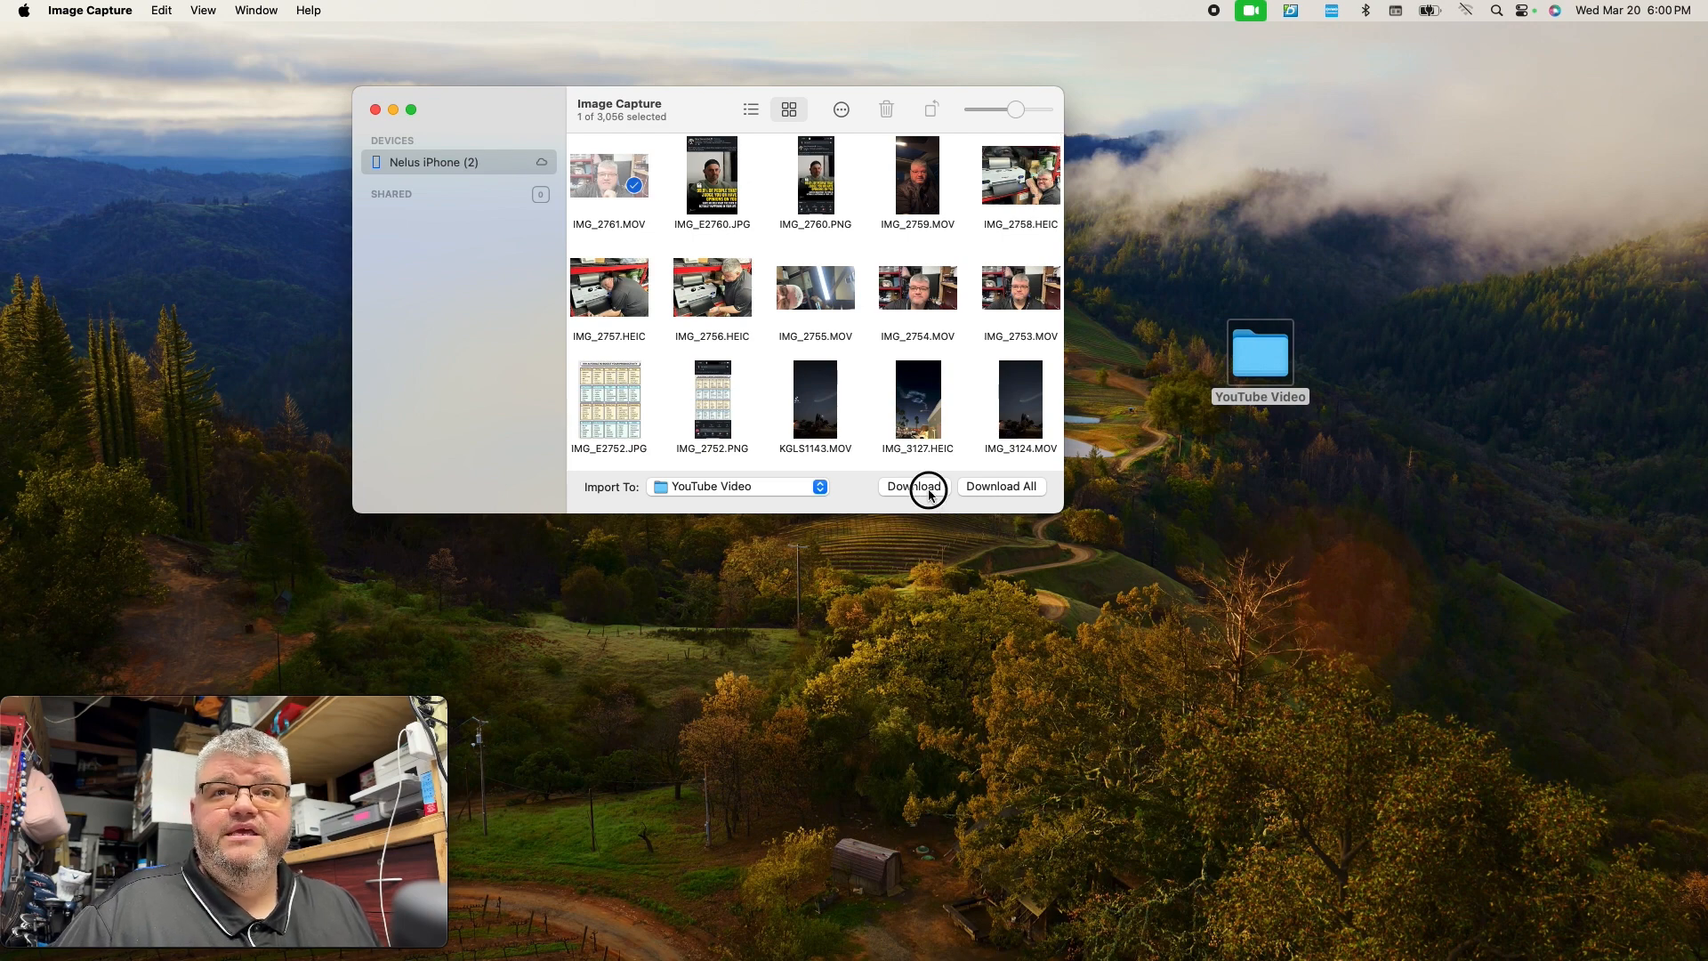
pyautogui.click(914, 486)
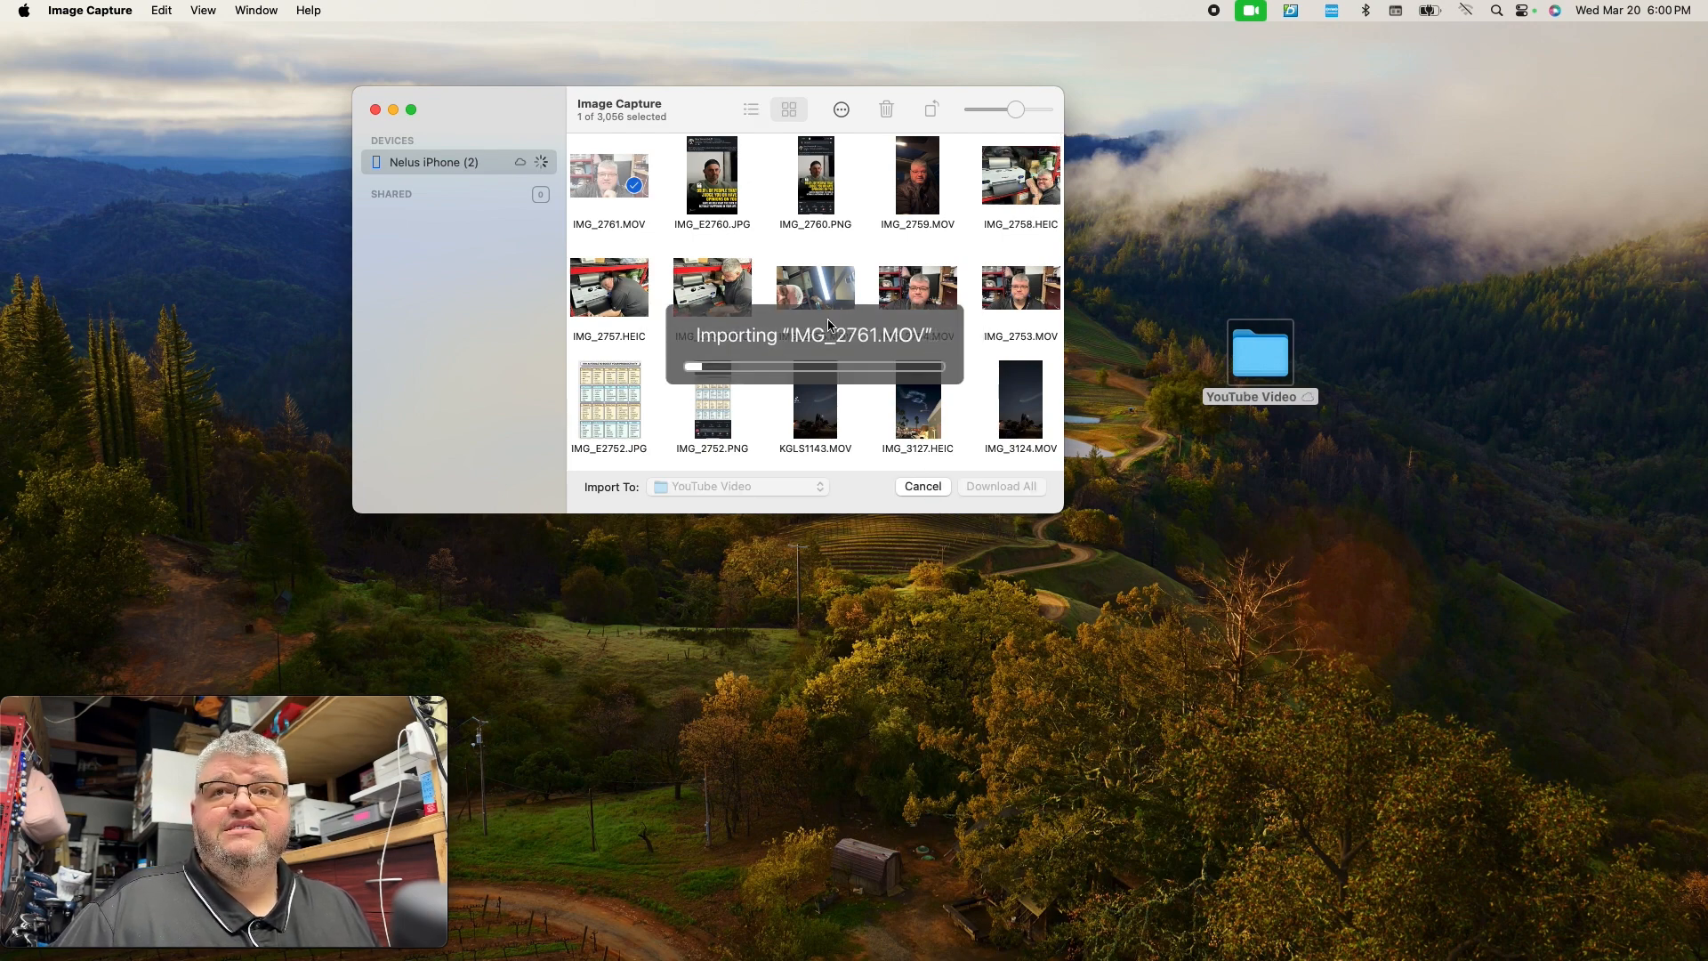
pyautogui.moveTo(1214, 389)
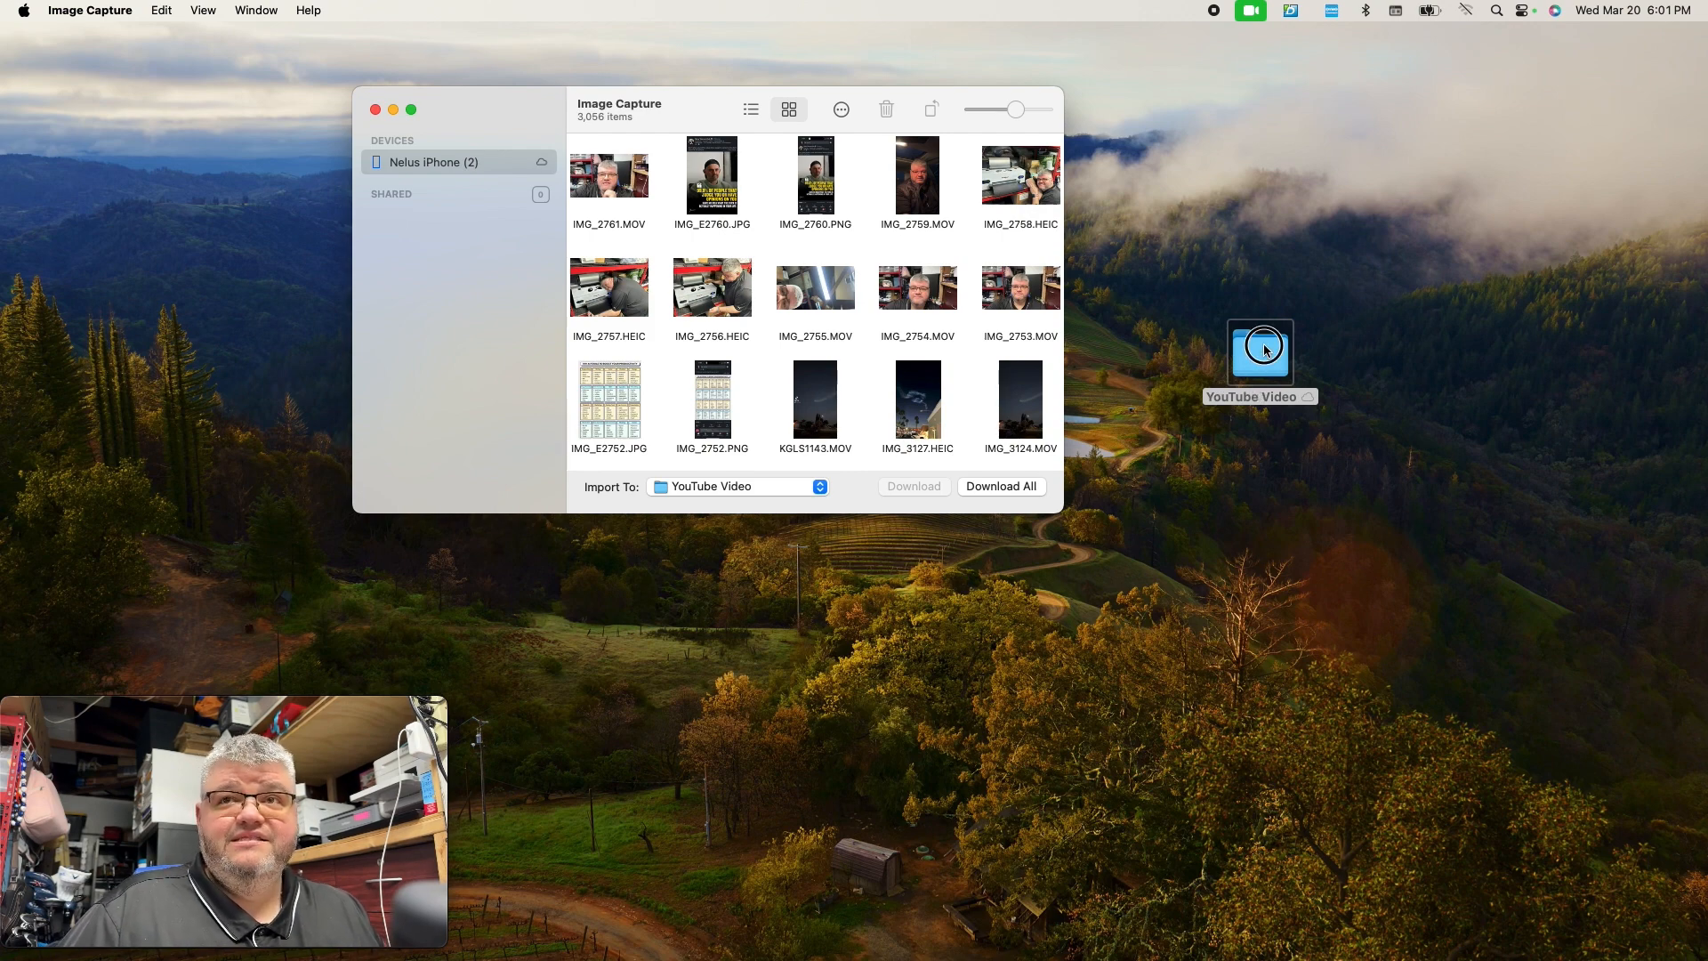
pyautogui.doubleClick(1260, 354)
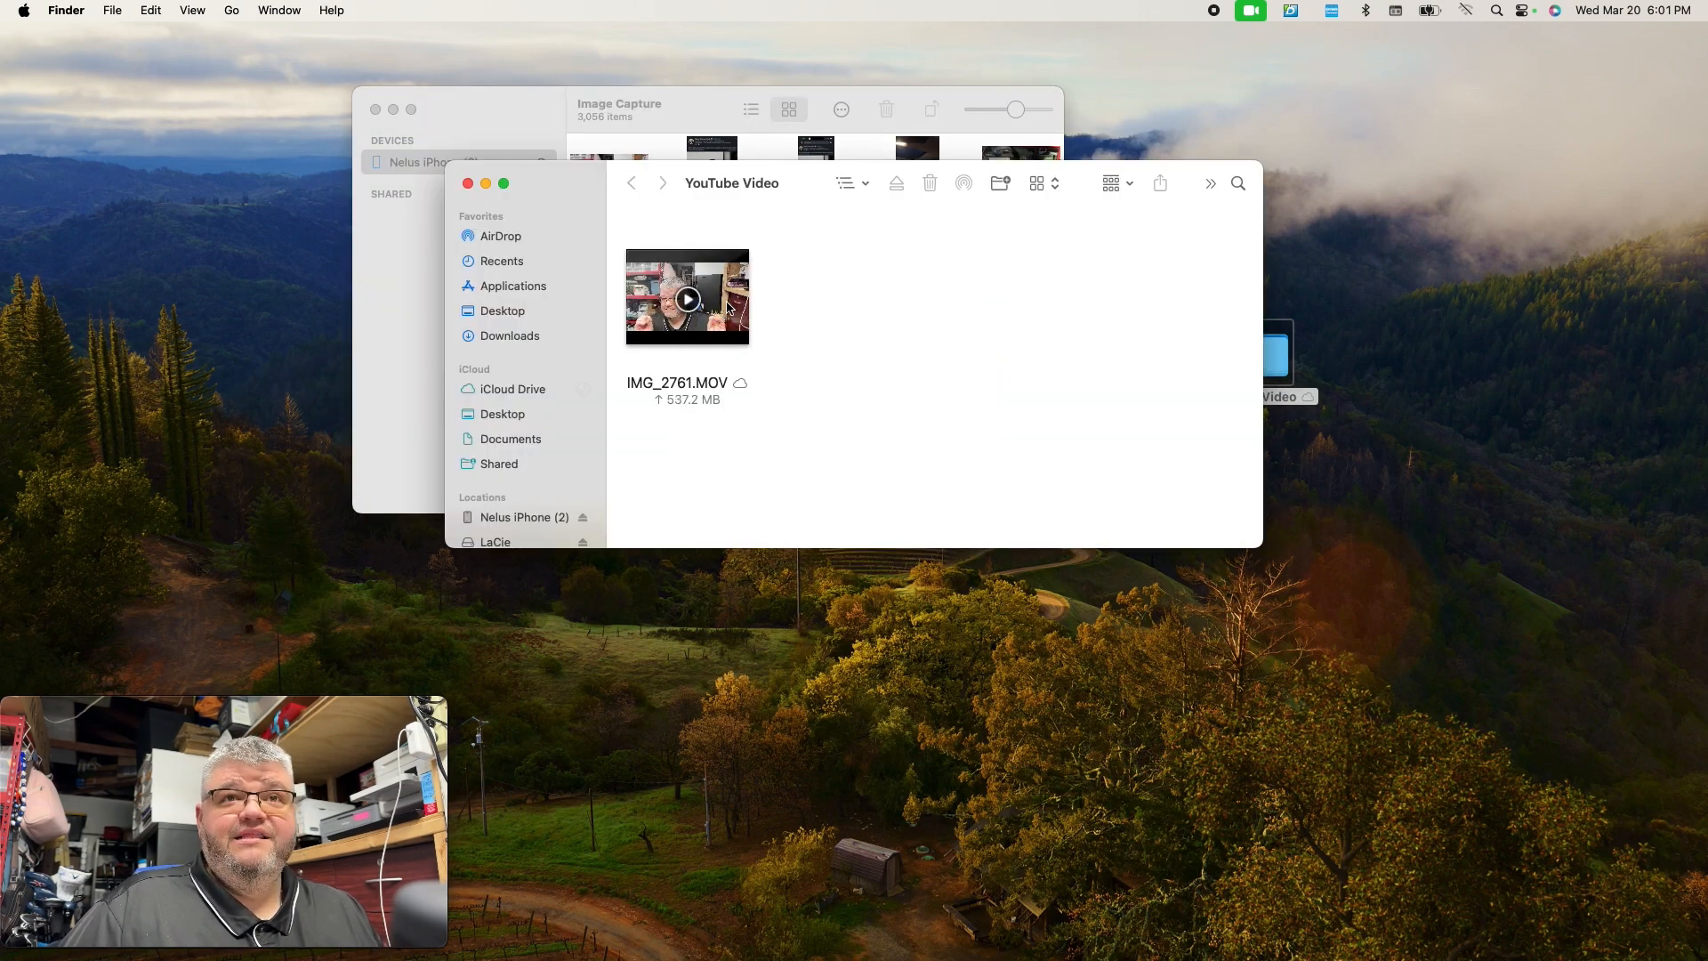